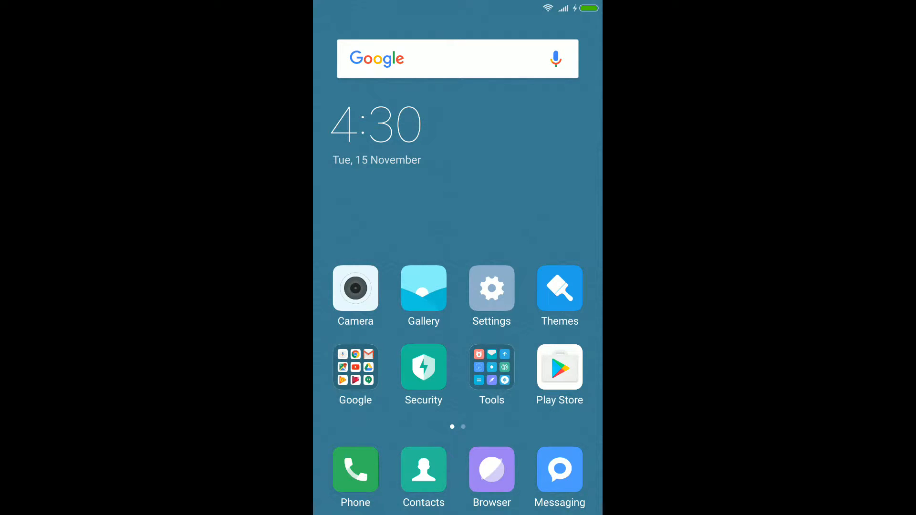
Step: Go from the home screen into Settings and down to the About phone page
left_click(491, 287)
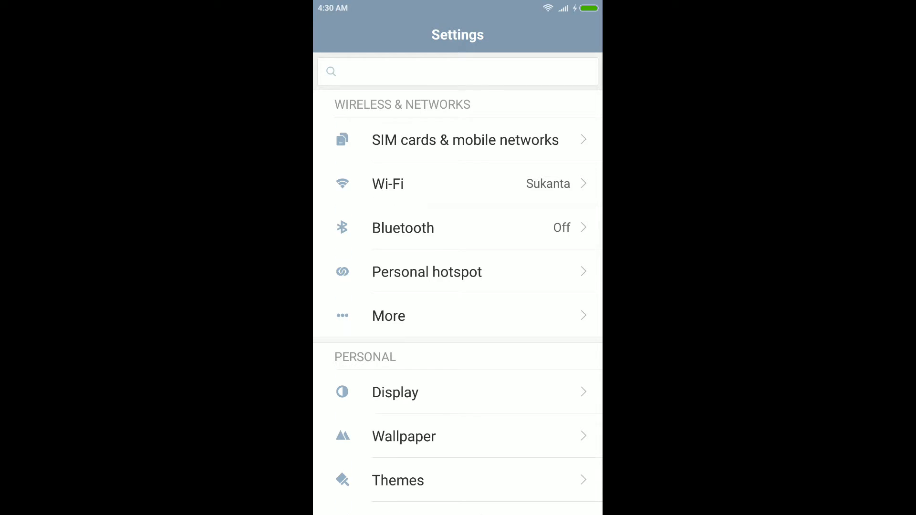
scroll("down", 3)
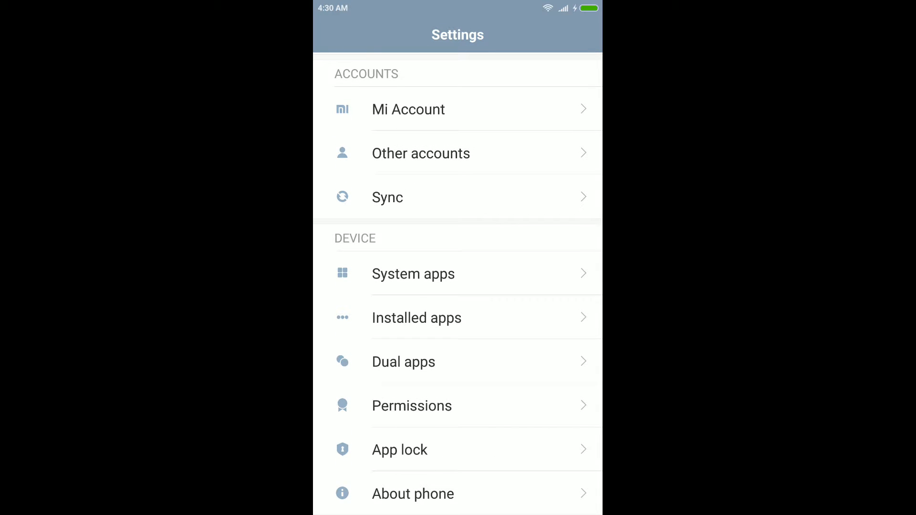
left_click(413, 493)
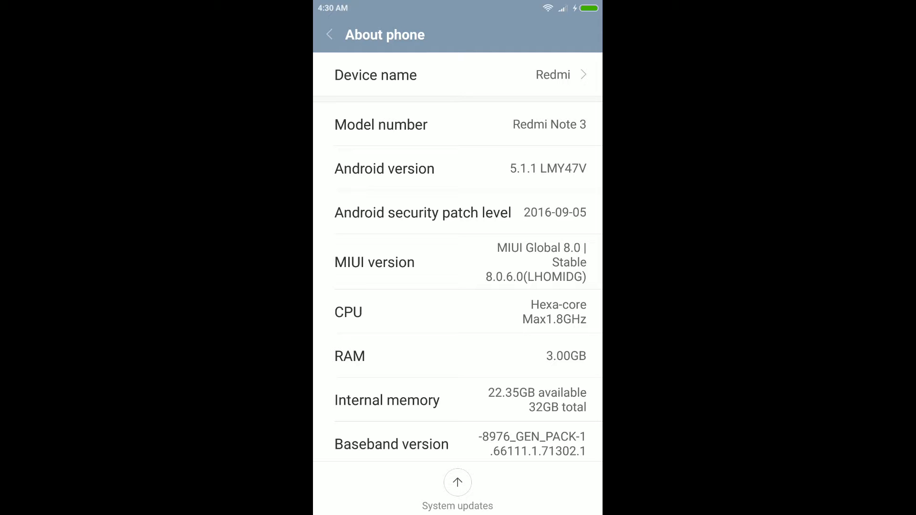
Step: Tap MIUI version to unlock developer mode, then return to the Settings list
left_click(457, 262)
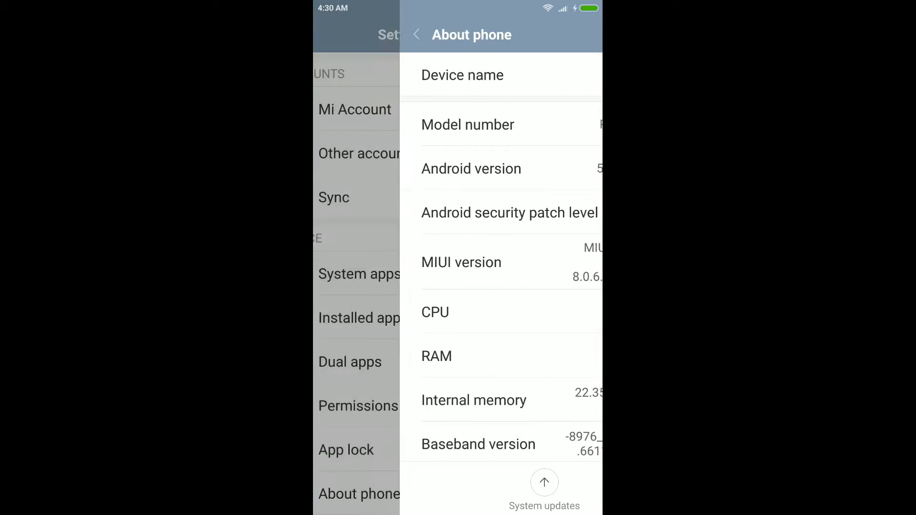
Step: Navigate the Settings list to Additional settings, where Developer options now appears
left_click(416, 35)
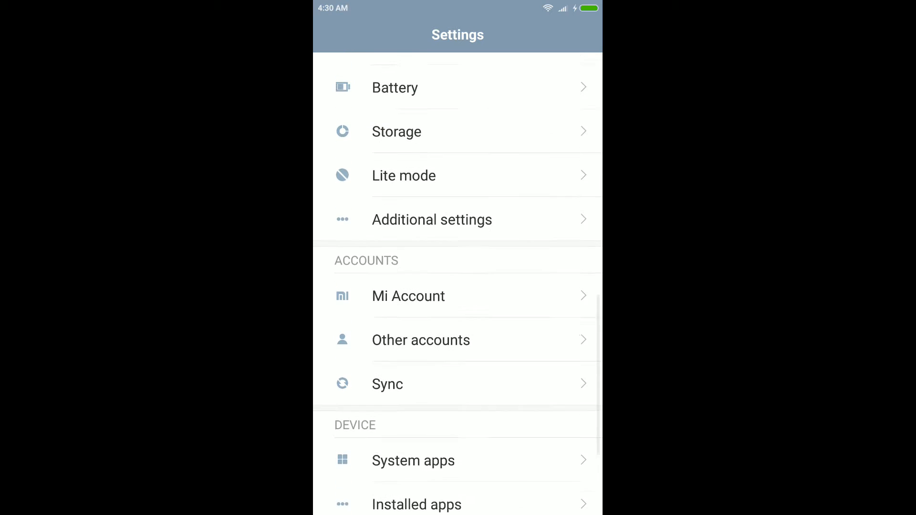
scroll("down", 3)
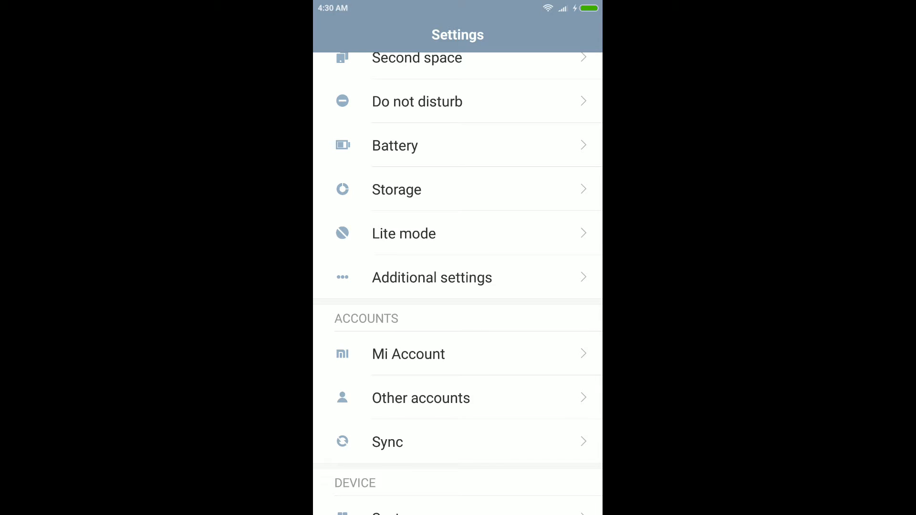
left_click(431, 277)
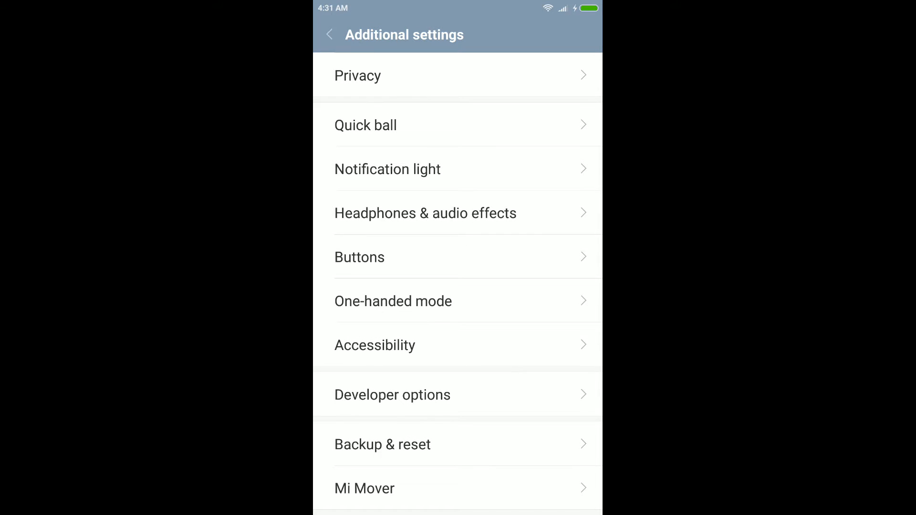
Step: Enter Developer options from Additional settings, with developer mode switched on
left_click(392, 394)
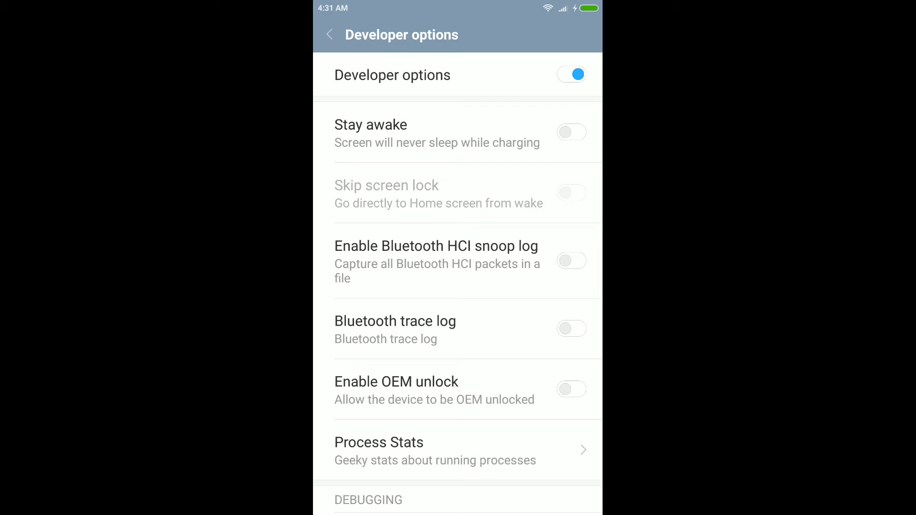
Step: Reach the Debugging section and toggle USB debugging off then back on
scroll("down", 3)
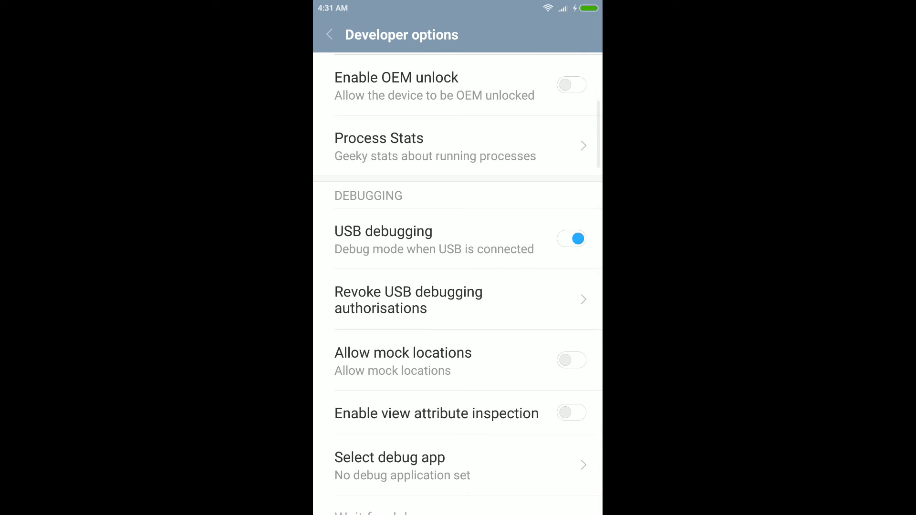
scroll("down", 3)
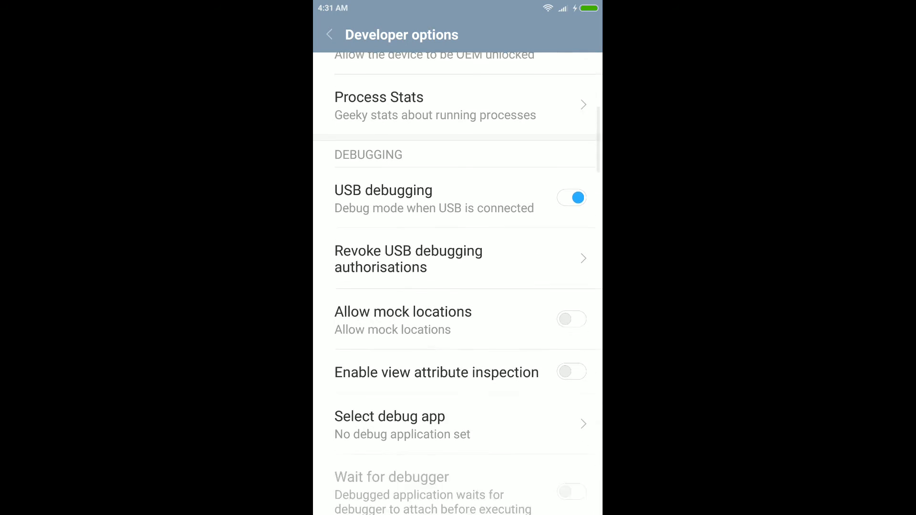
left_click(571, 197)
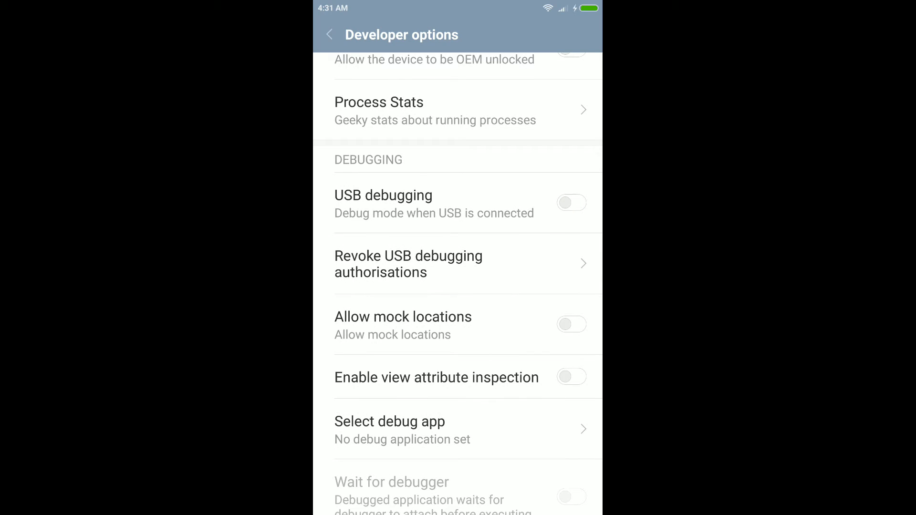
left_click(570, 202)
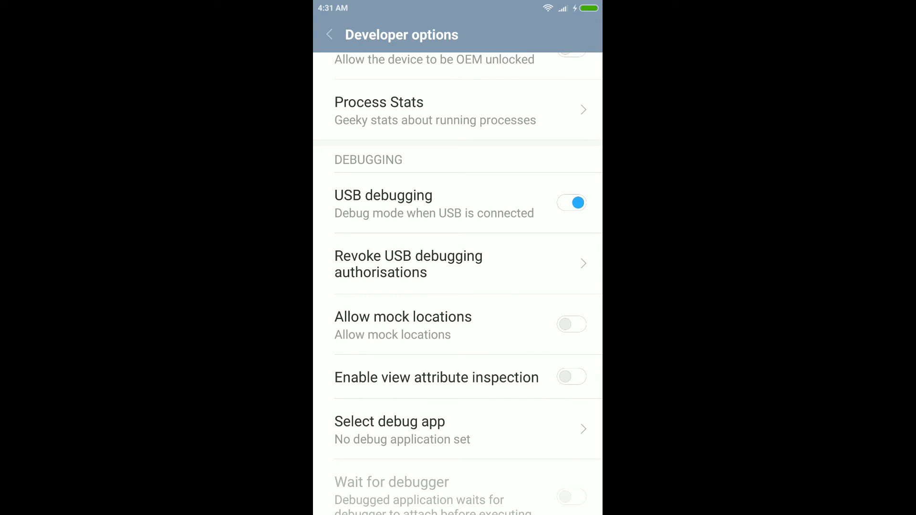